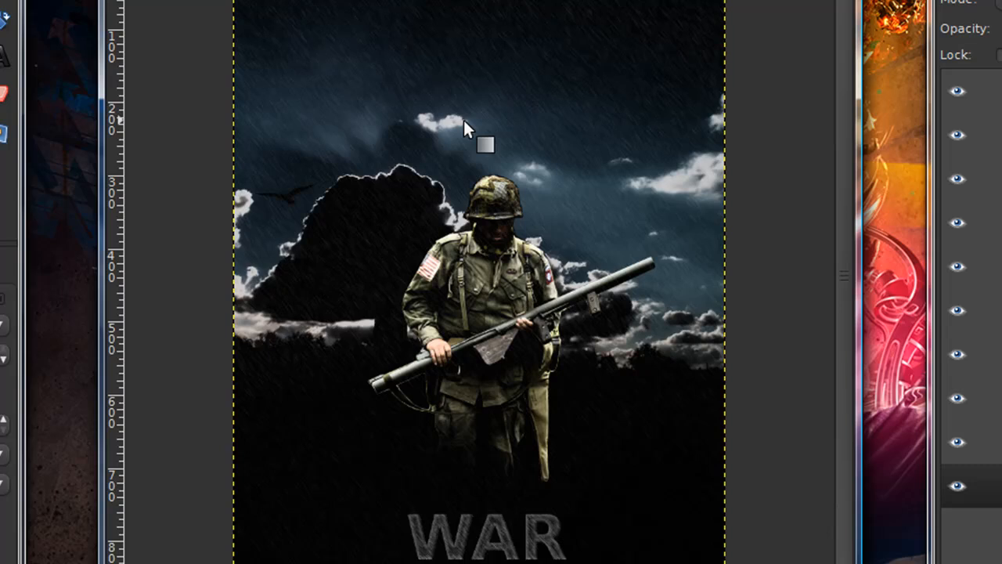
mouse_move(563, 227)
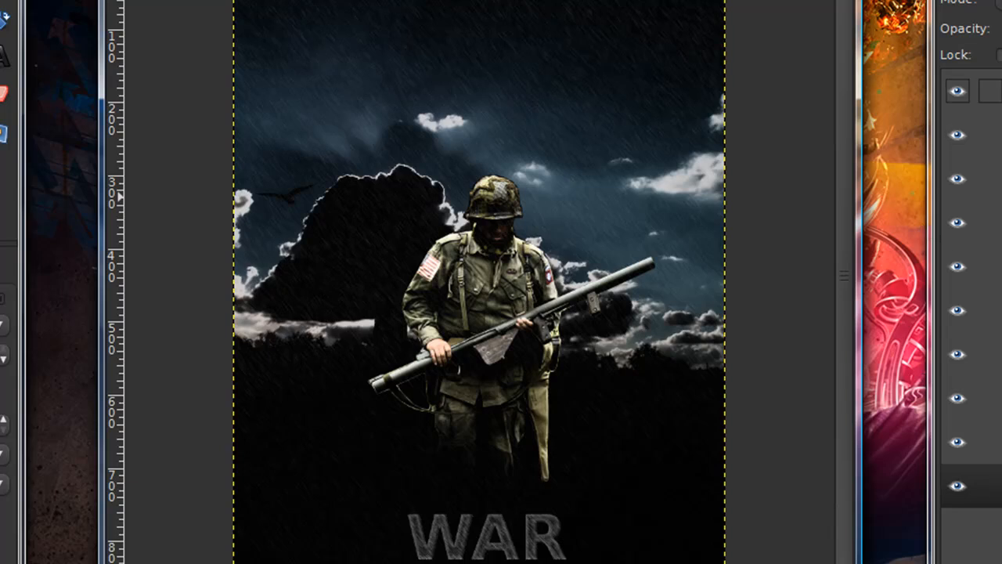
Create a new black 673 × 897 image
left_click(957, 178)
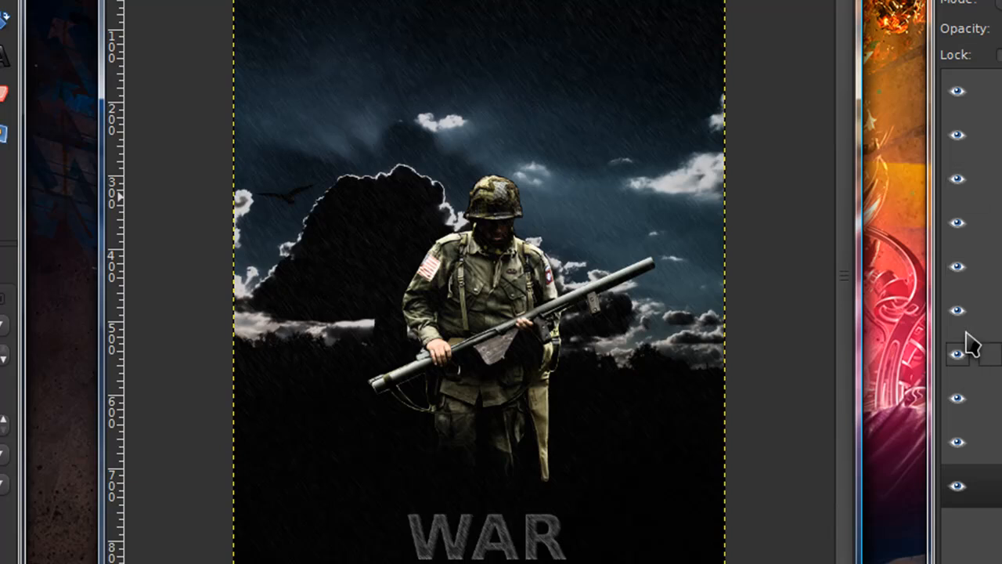
left_click(969, 485)
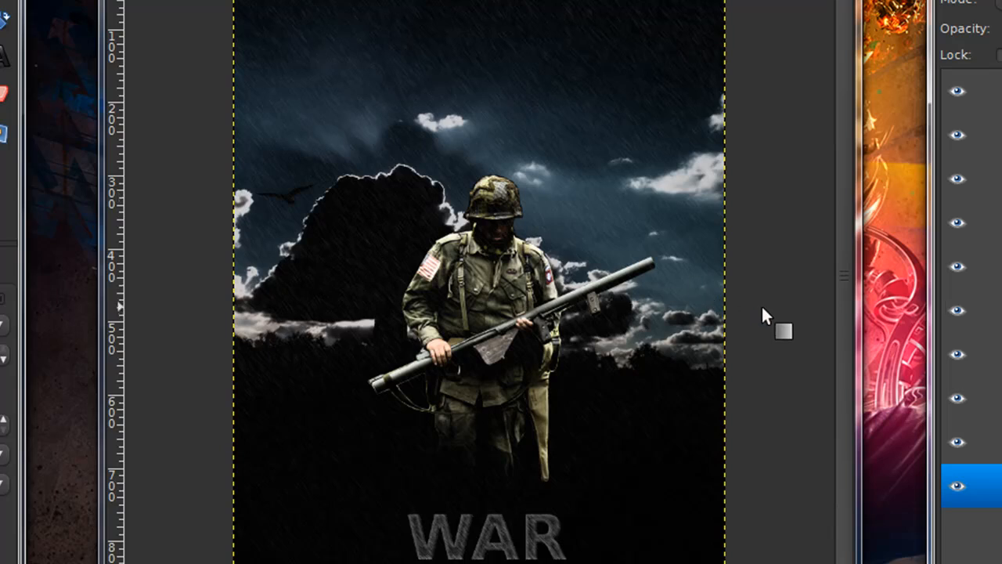
mouse_move(598, 6)
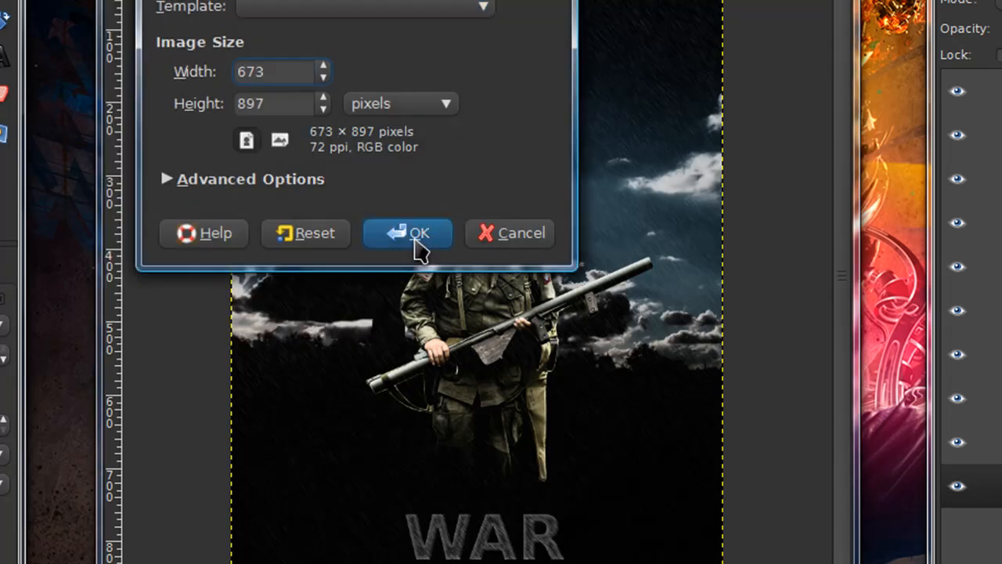
left_click(407, 231)
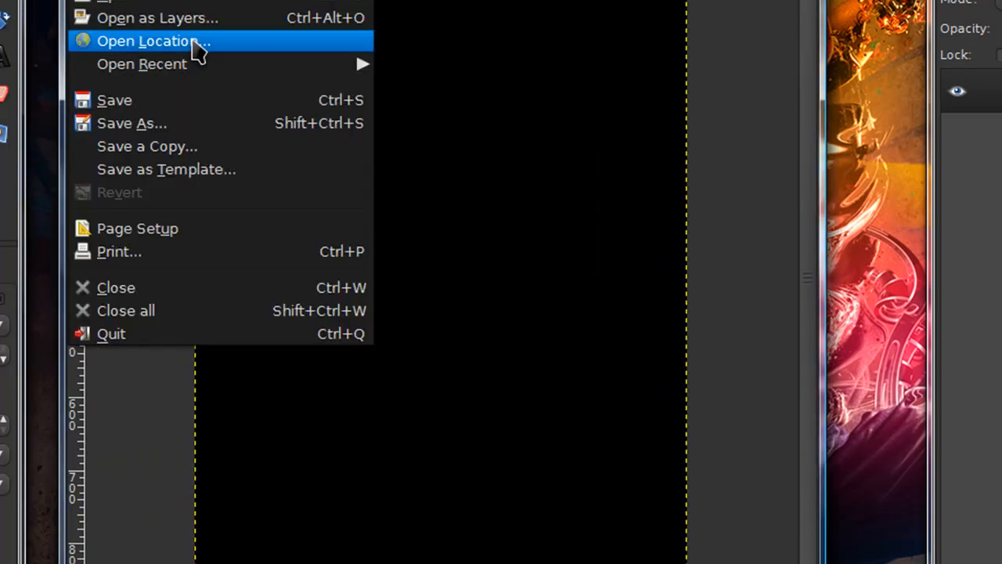
Add soldier.png and birdssky.jpg to the image as layers
left_click(153, 40)
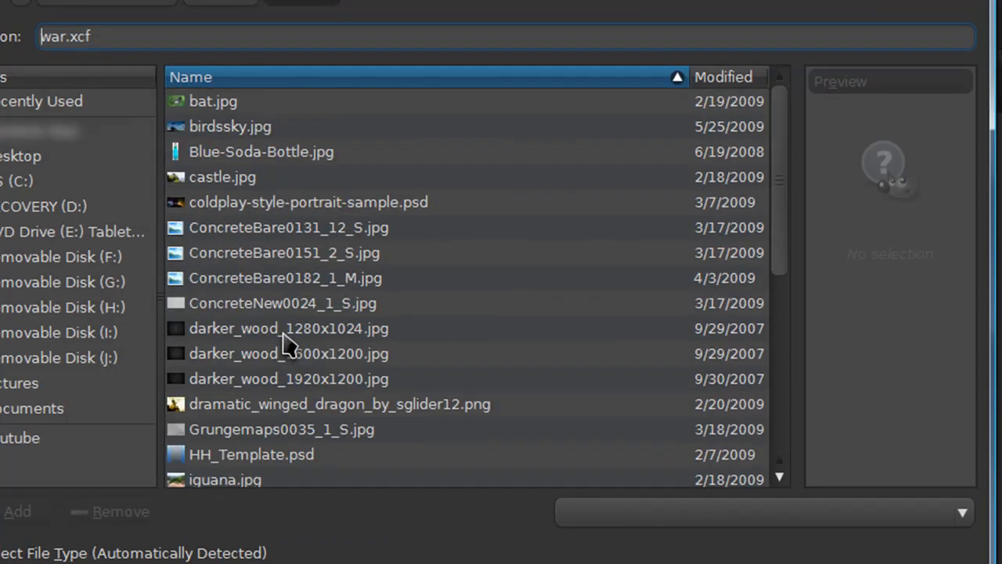
scroll("down", 3)
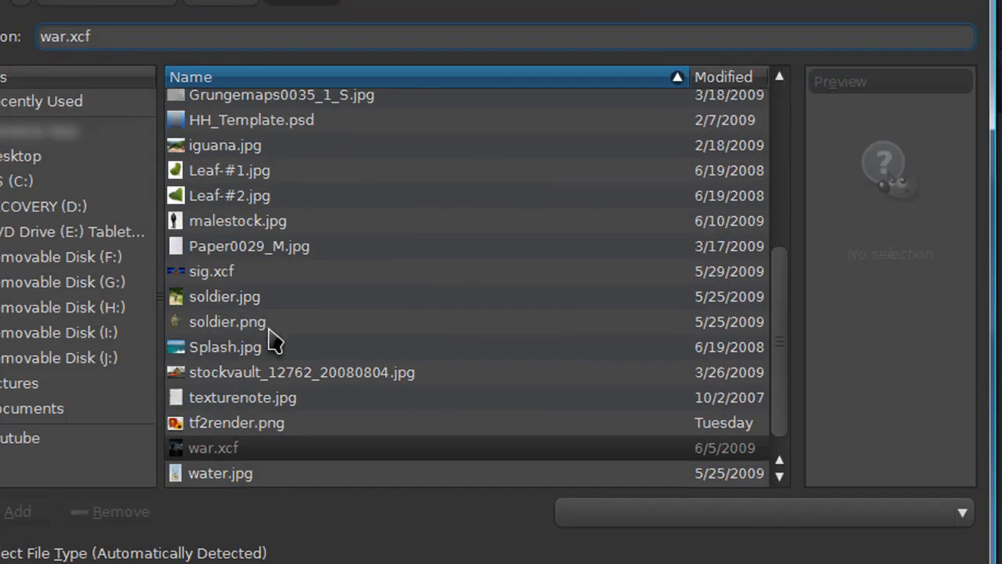
left_click(227, 321)
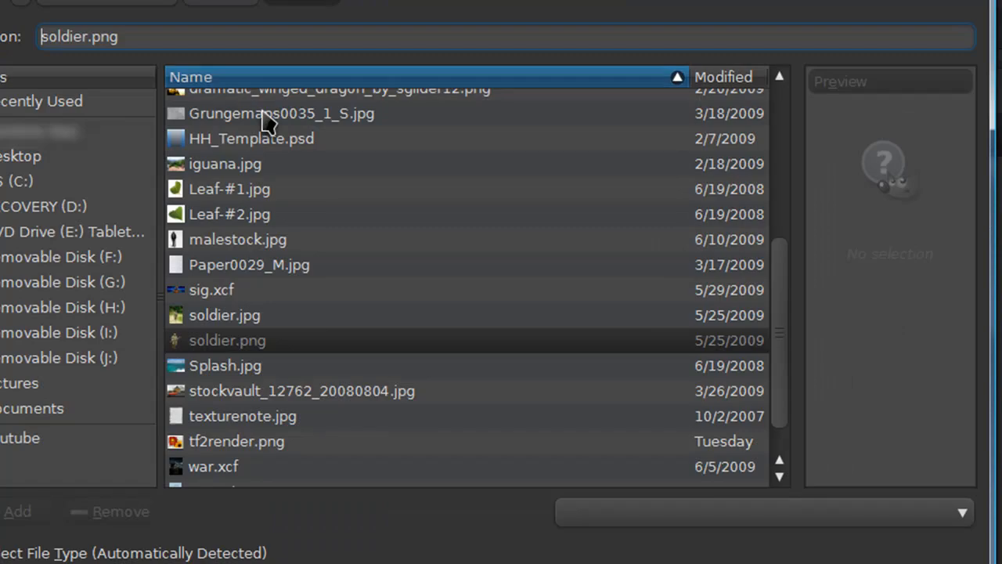
scroll("down", 3)
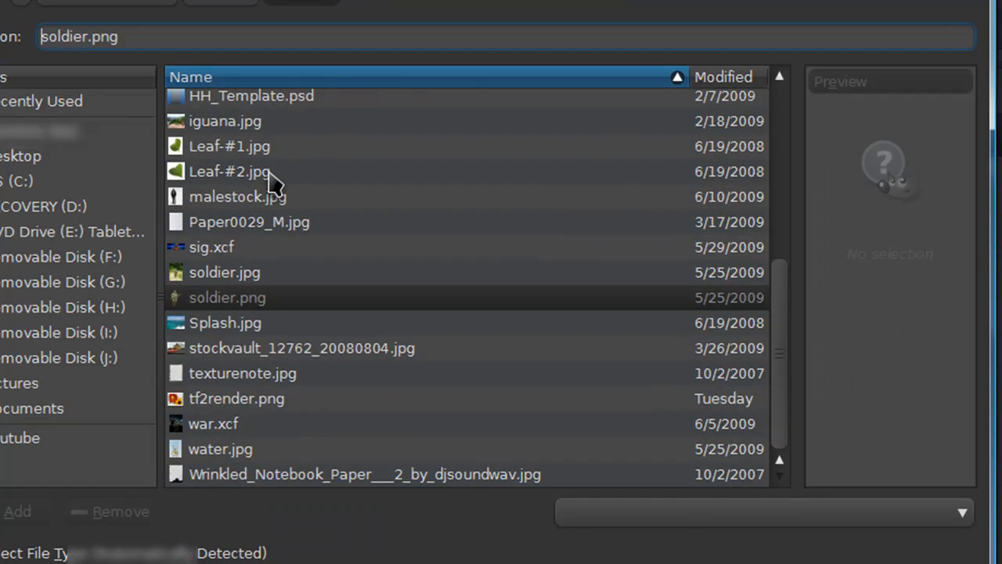
left_click(228, 104)
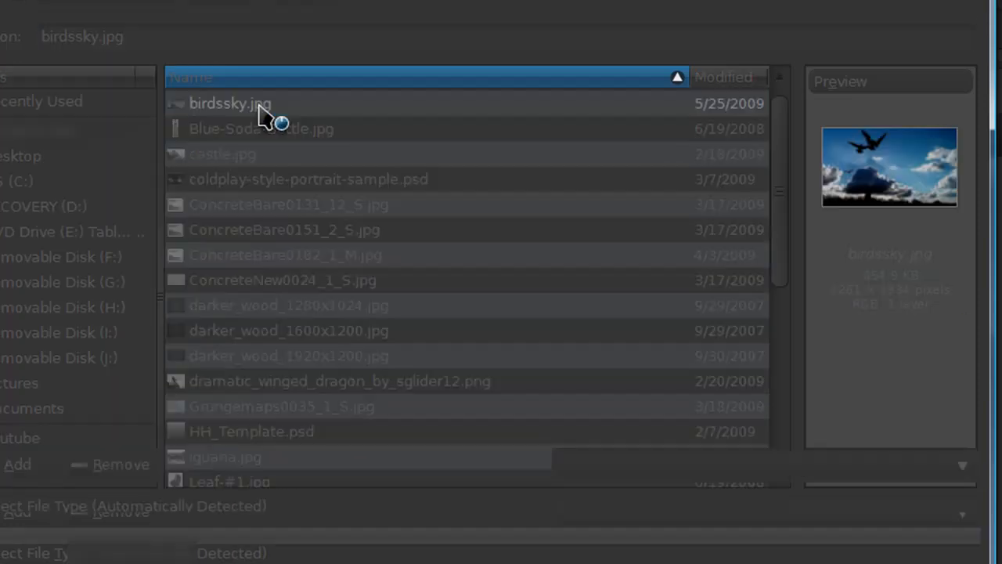
double_click(228, 103)
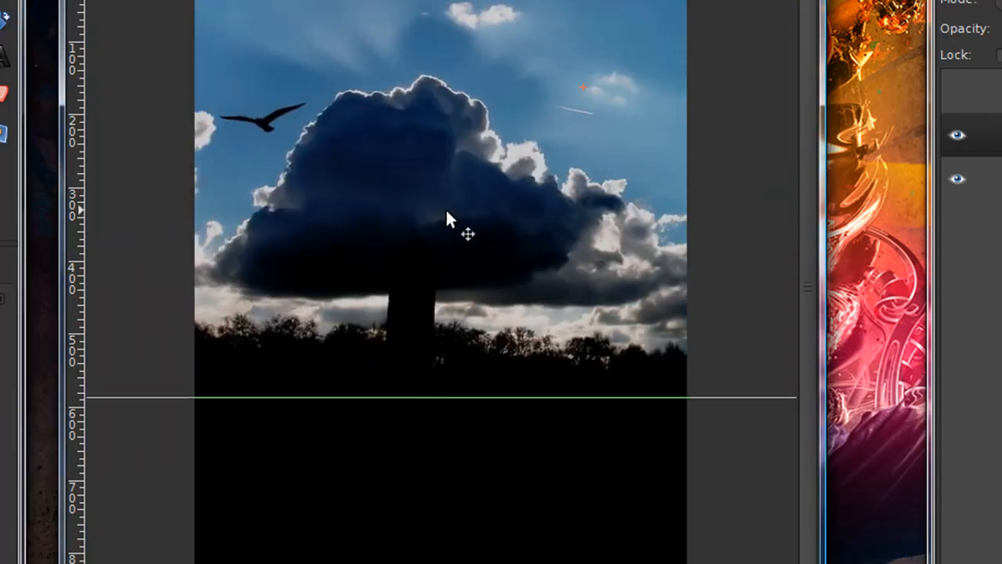
Move the sky photo lower on the canvas and duplicate the layer
left_click_drag(452, 219, 426, 244)
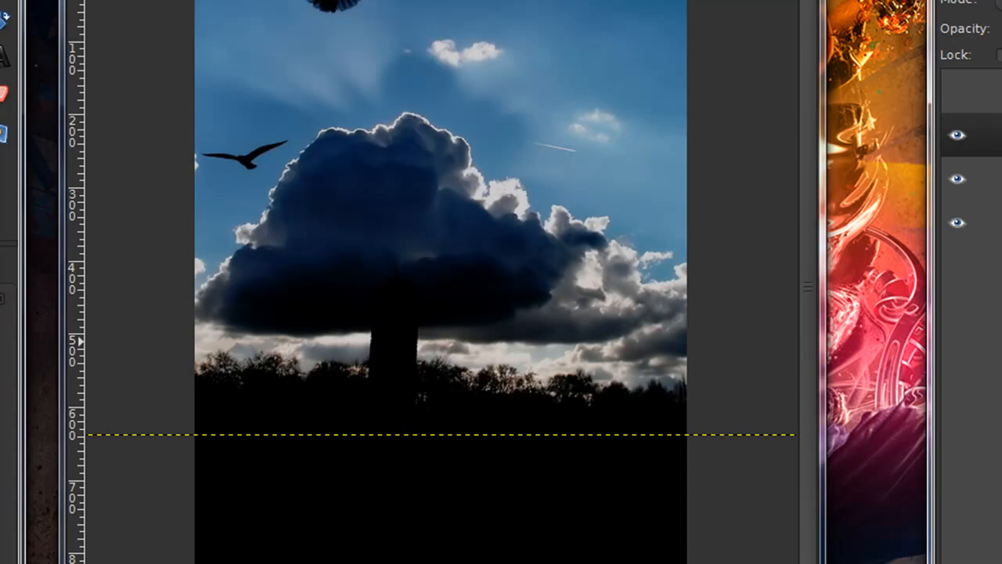
left_click(329, 63)
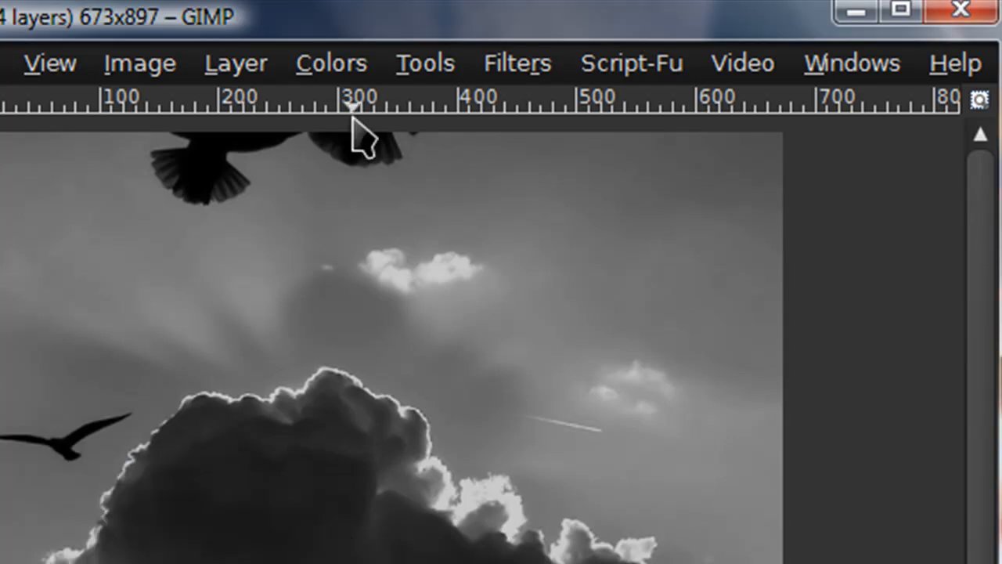
Deepen the sky copy's shadows in Levels, raising the black input to 25
left_click(332, 63)
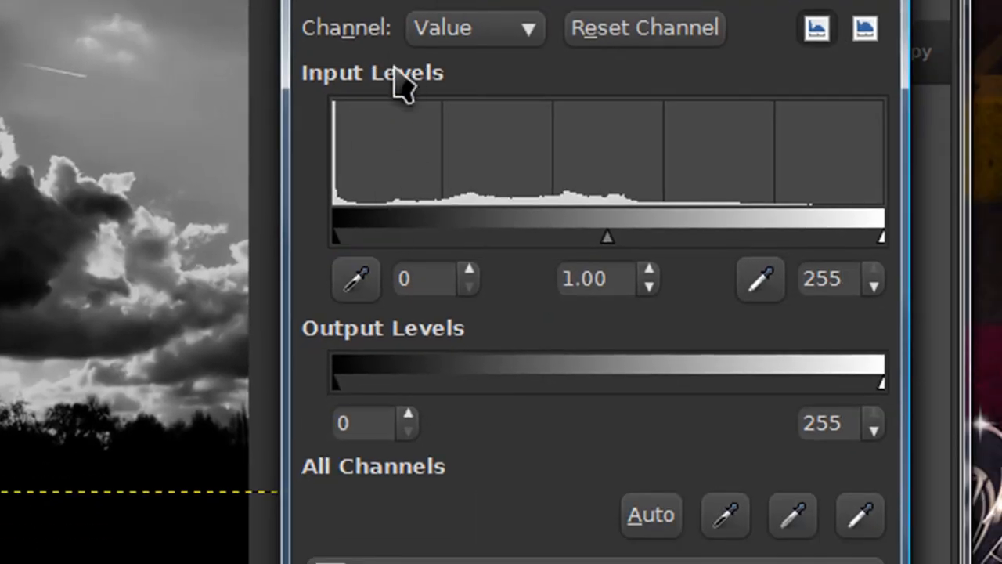
left_click_drag(336, 236, 347, 236)
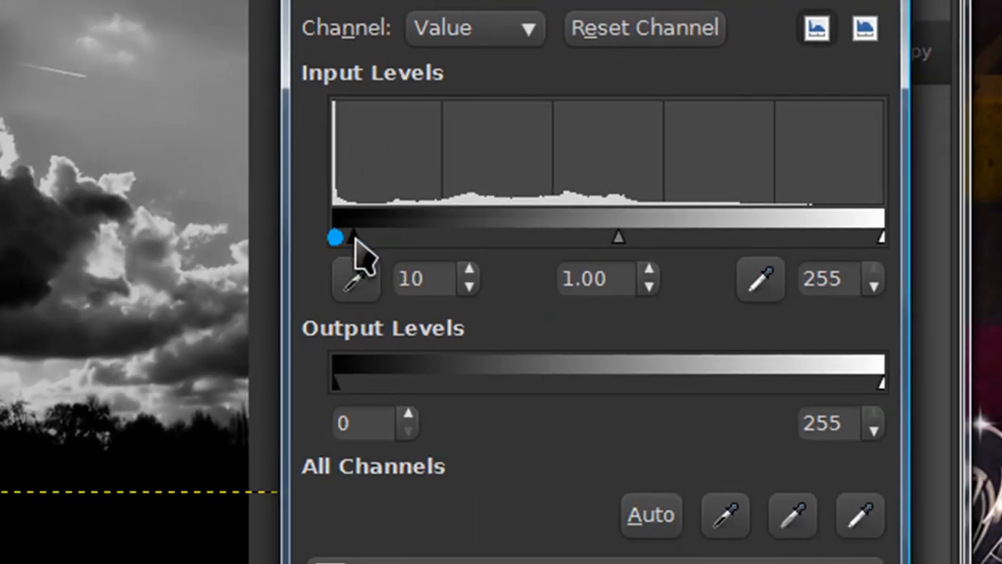
left_click_drag(336, 236, 389, 236)
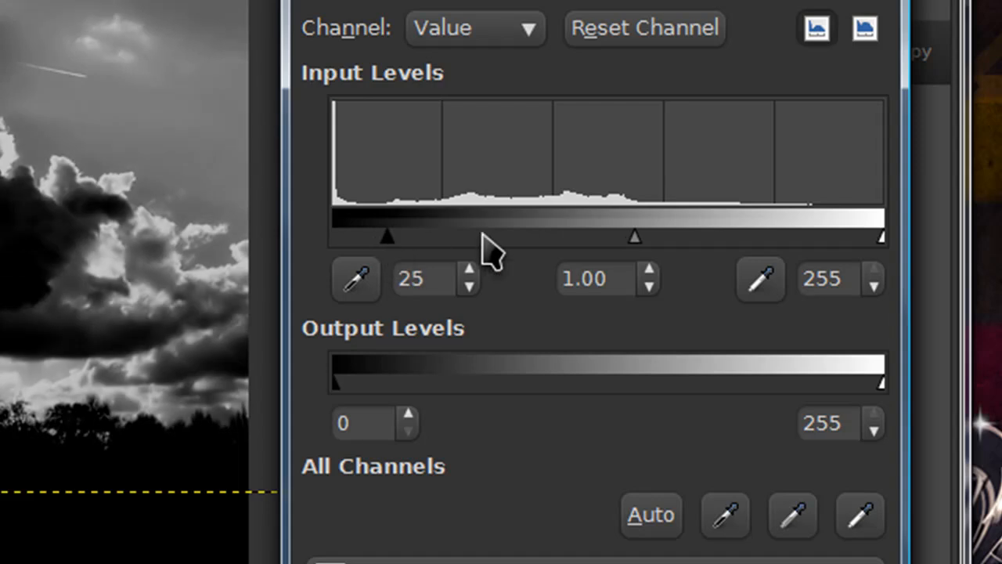
left_click_drag(884, 237, 833, 237)
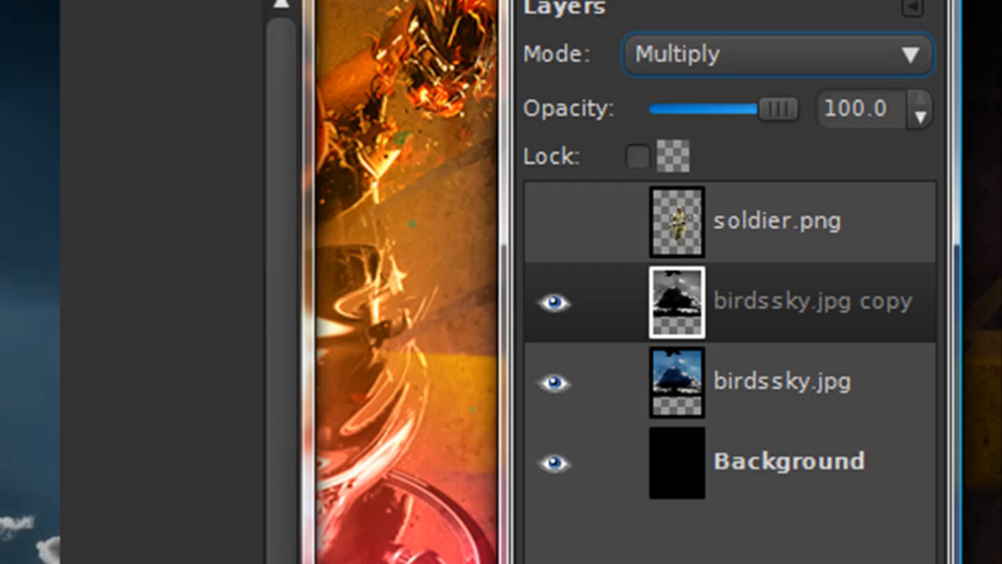
Make the soldier.png layer visible above the Multiply sky copy
left_click(775, 221)
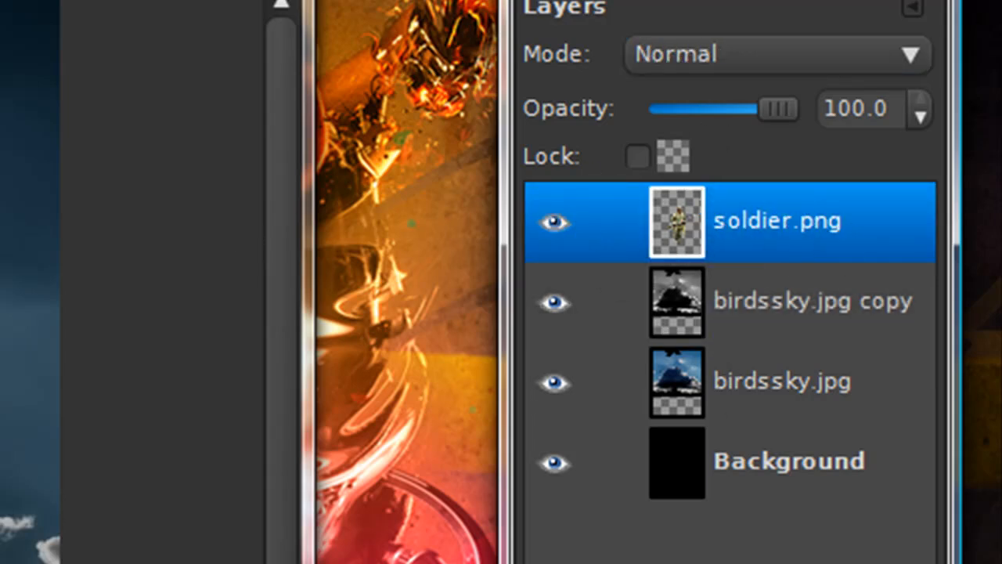
left_click(775, 219)
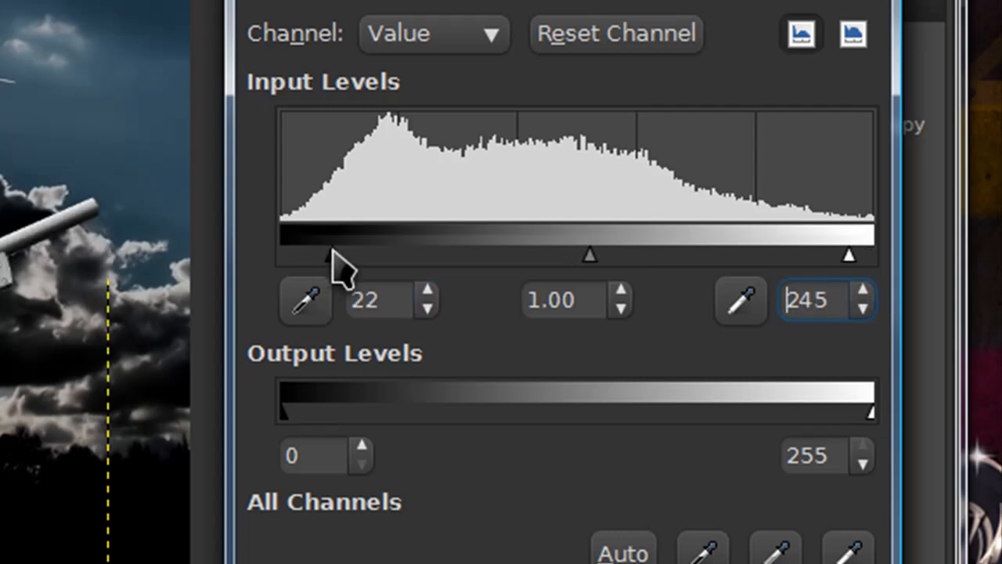
Tighten the soldier copy's input levels to 22–245 and select the original soldier layer
left_click_drag(849, 254, 800, 254)
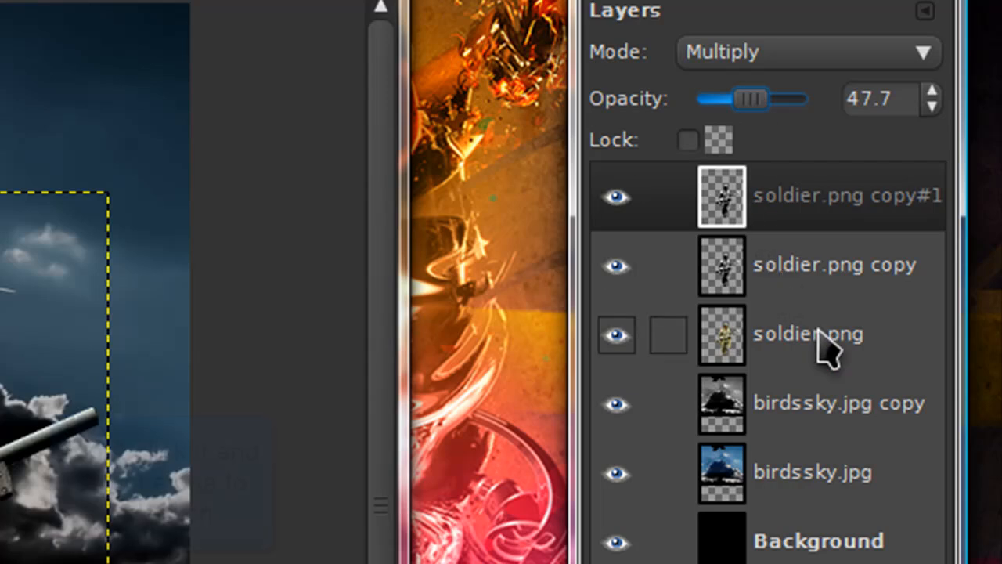
left_click(808, 332)
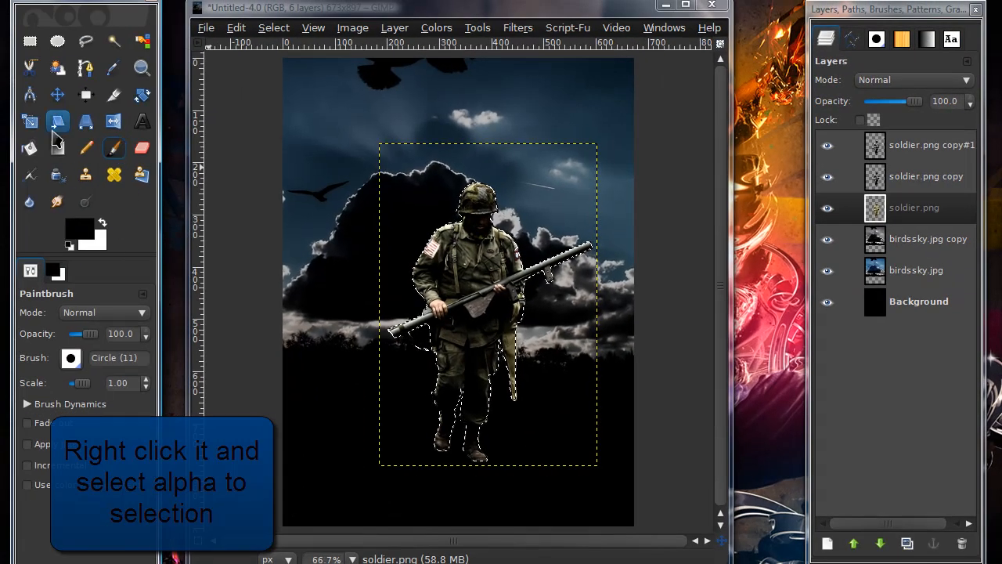
Fade the soldier's legs into black with an upward black-to-white gradient
left_click(56, 149)
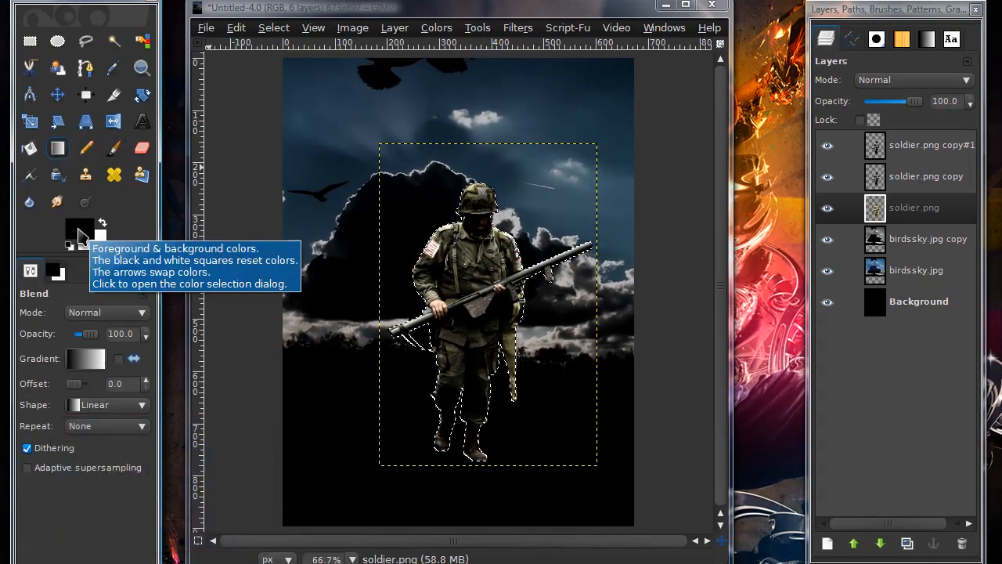
left_click(85, 359)
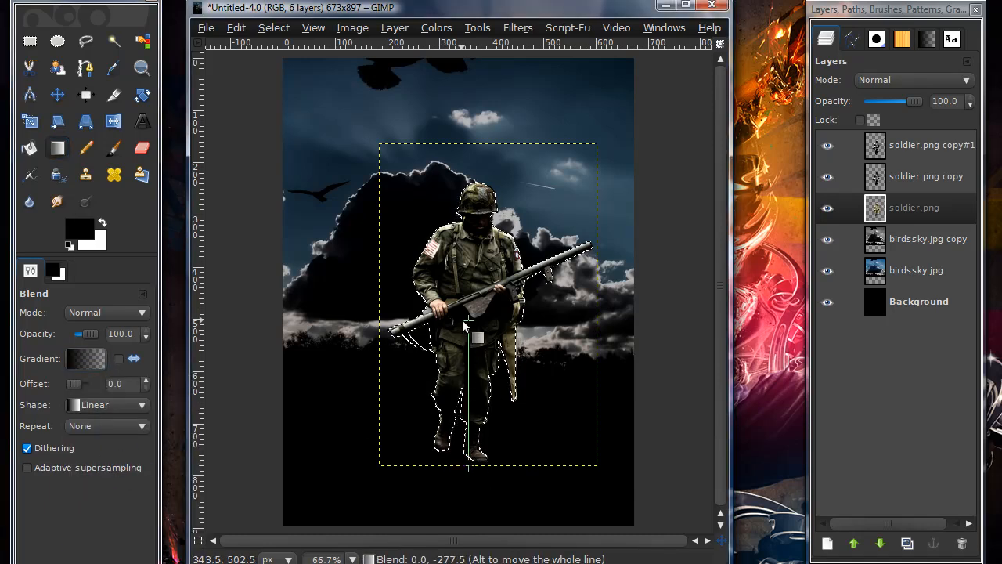
left_click_drag(478, 337, 470, 279)
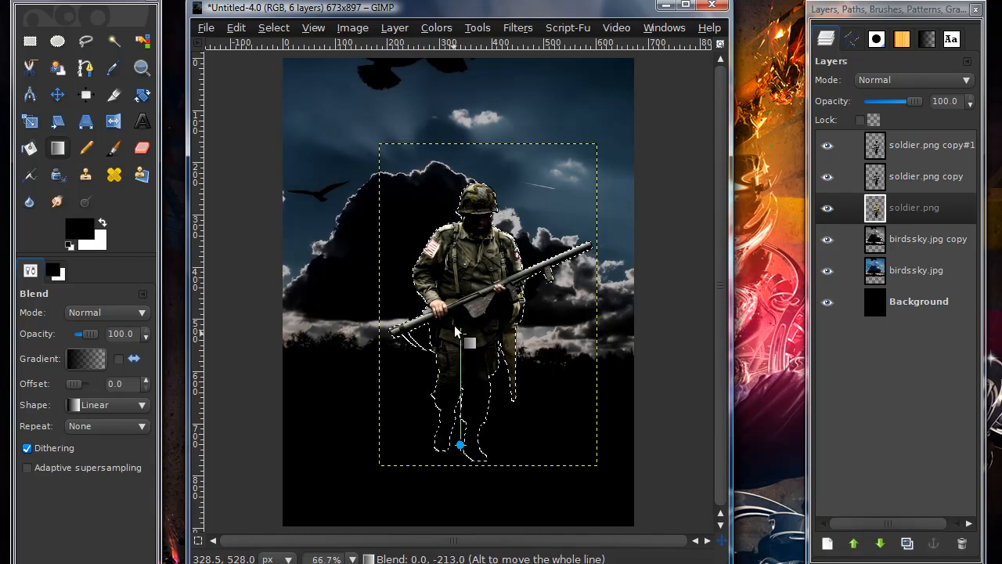
left_click(272, 28)
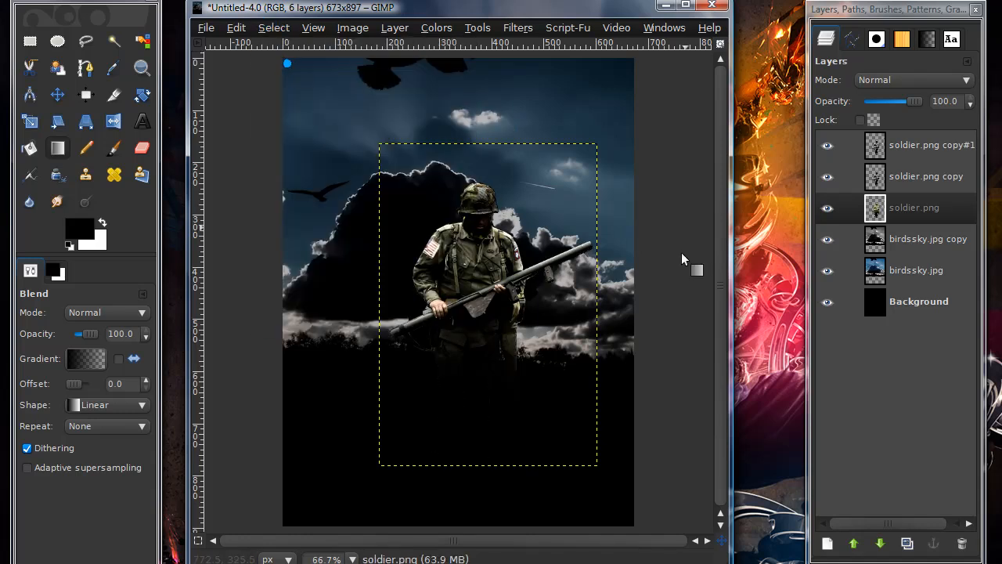
mouse_move(750, 141)
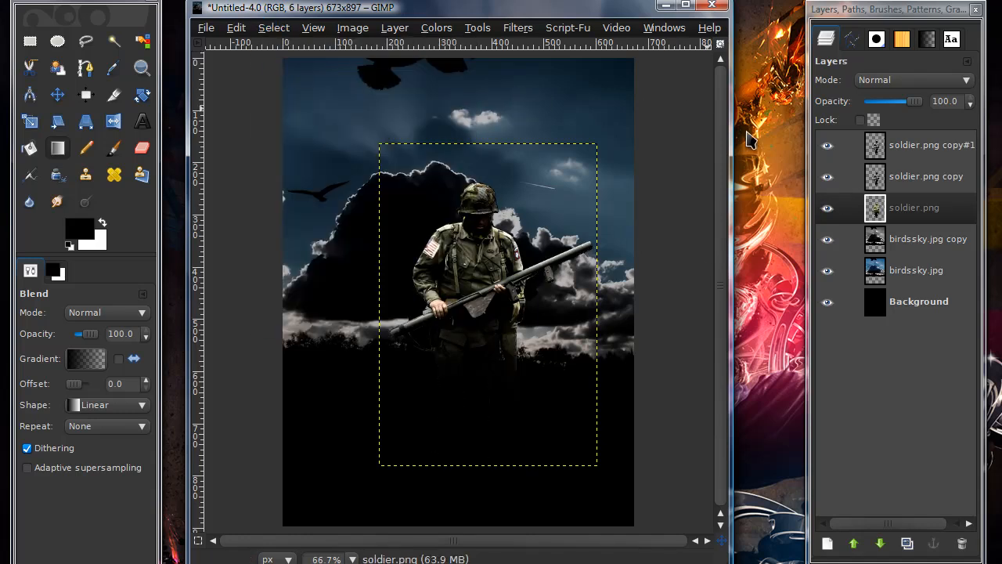
mouse_move(374, 382)
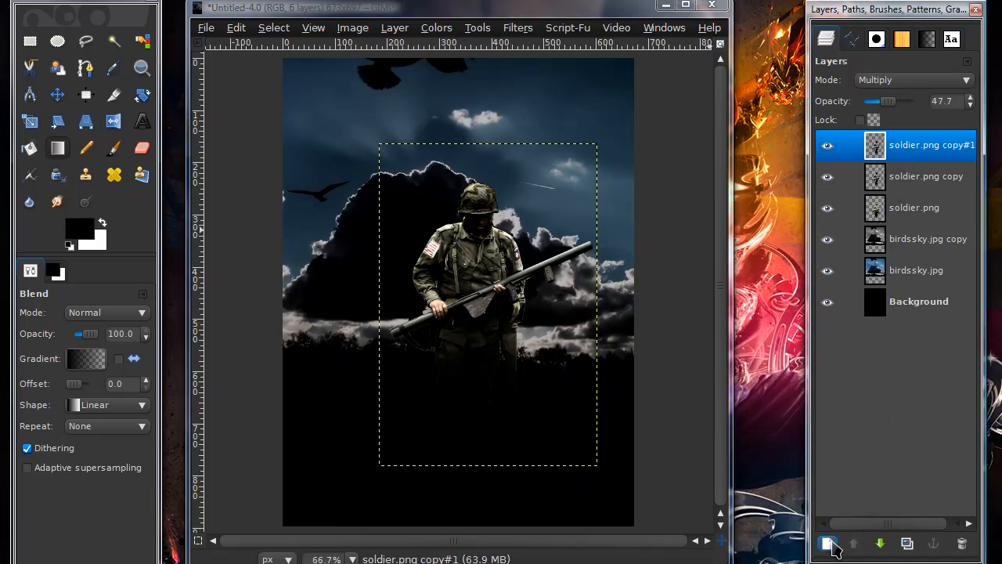
Add a black-filled top layer and cover it with HSV noise speckles
left_click(827, 543)
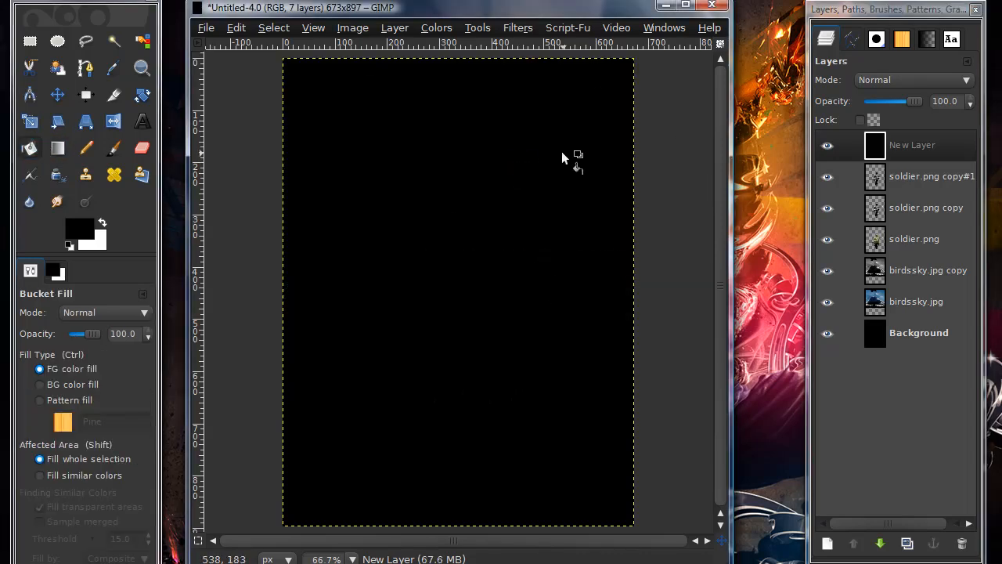
left_click(516, 29)
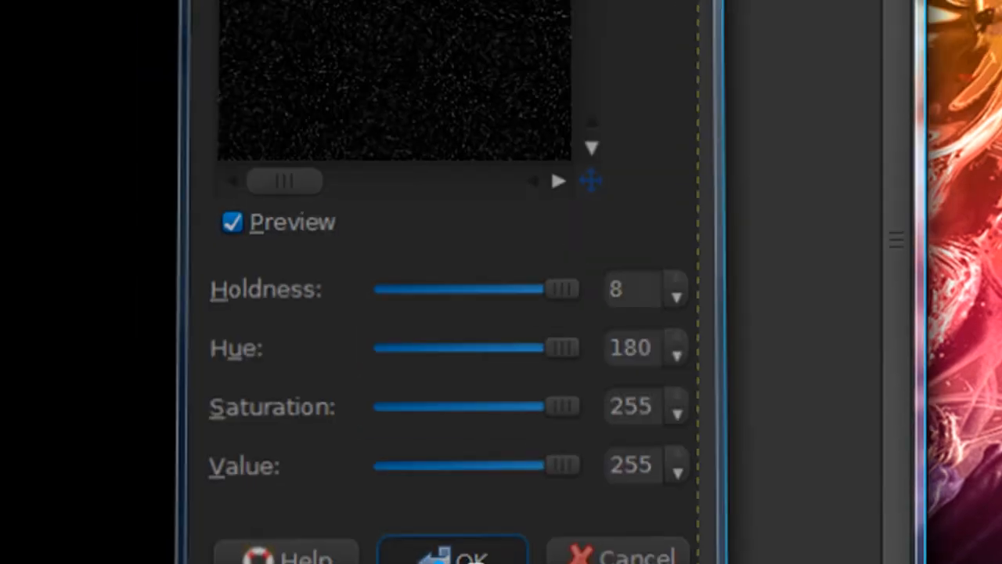
left_click(453, 551)
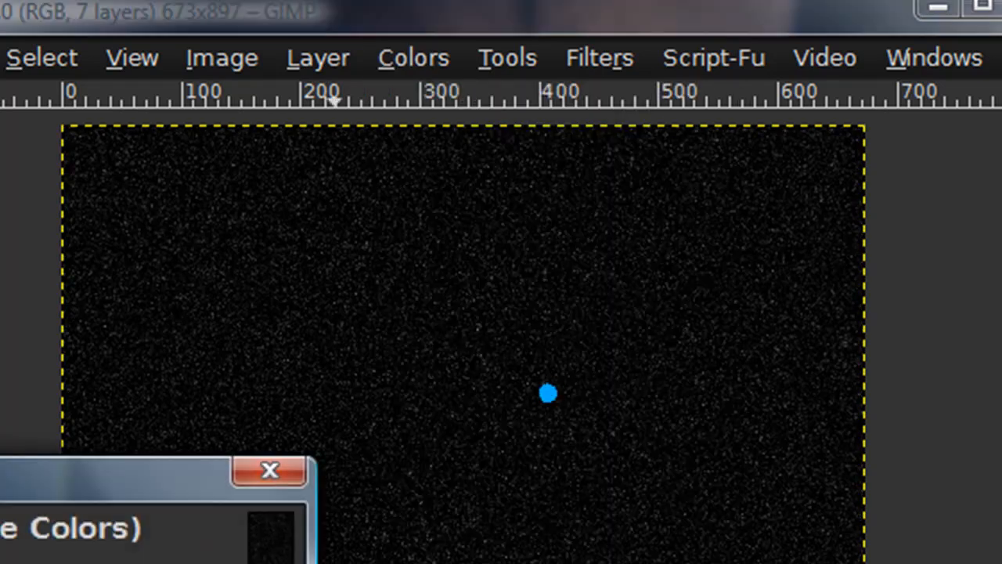
Motion-blur the noise into rain streaks with length 15 and angle 93
left_click(599, 56)
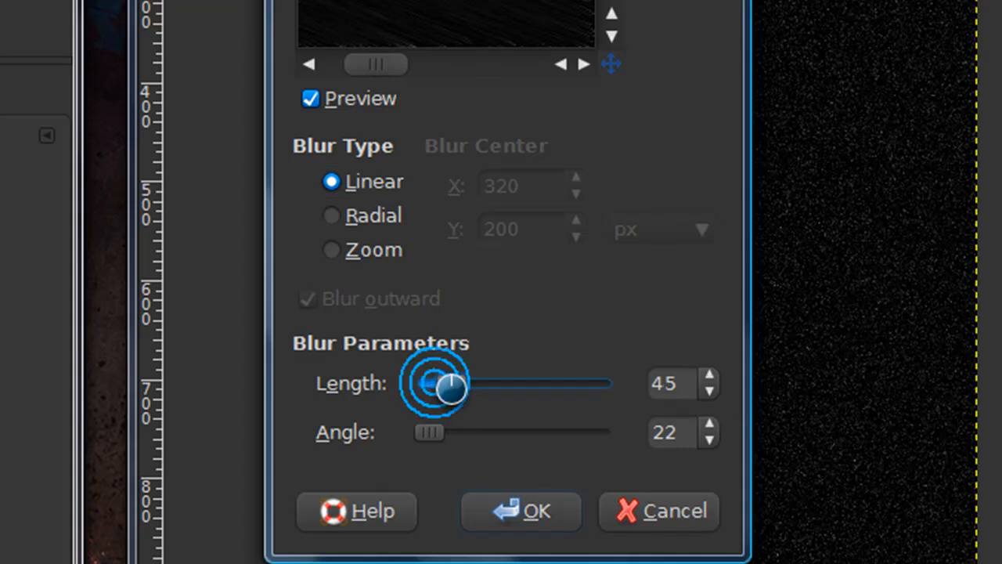
left_click(710, 394)
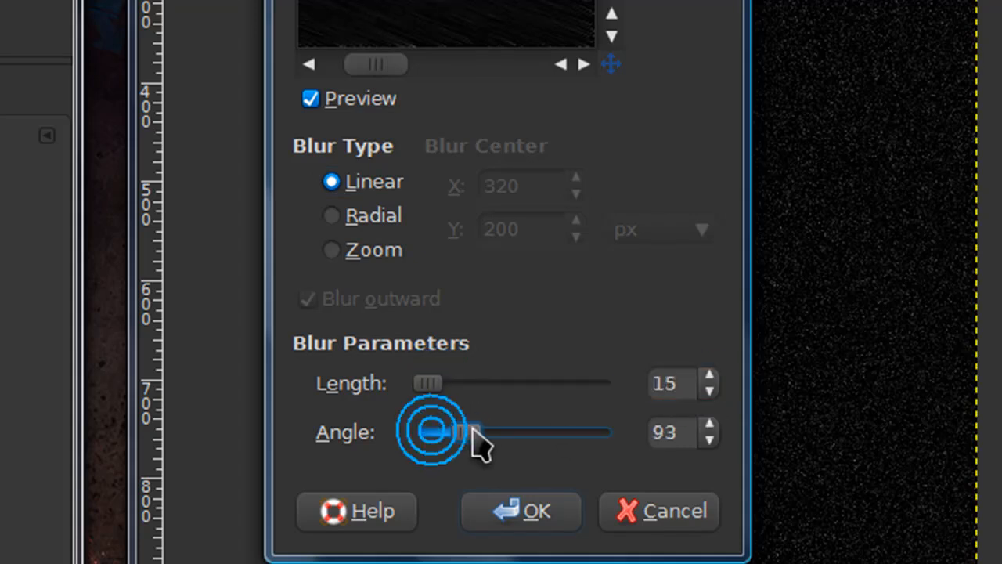
left_click_drag(478, 433, 447, 432)
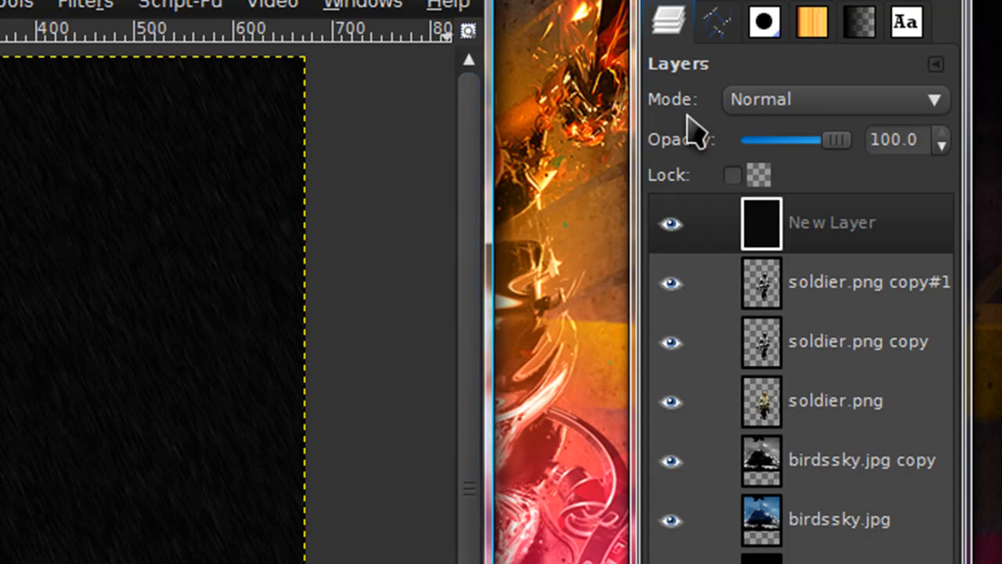
Blend the rain layer in Screen mode at about 76.9% opacity
left_click(833, 100)
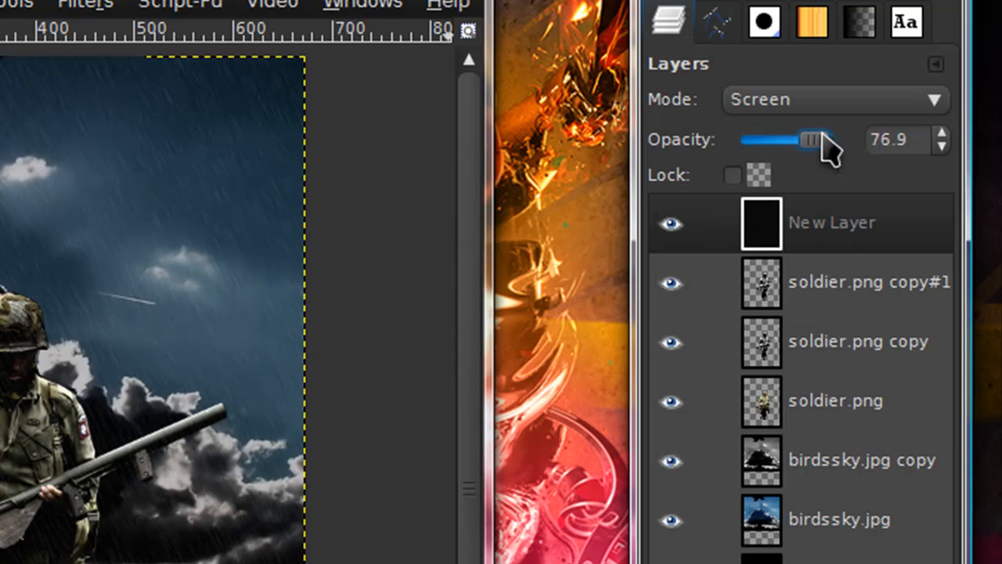
left_click_drag(807, 139, 817, 139)
type("WAR")
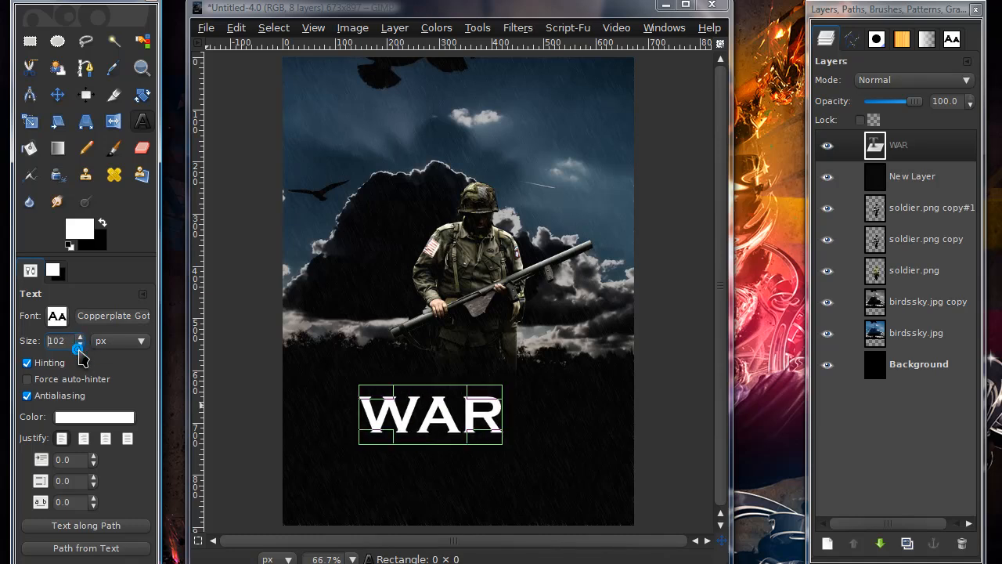
Reduce the white WAR title to size 100
left_click(56, 94)
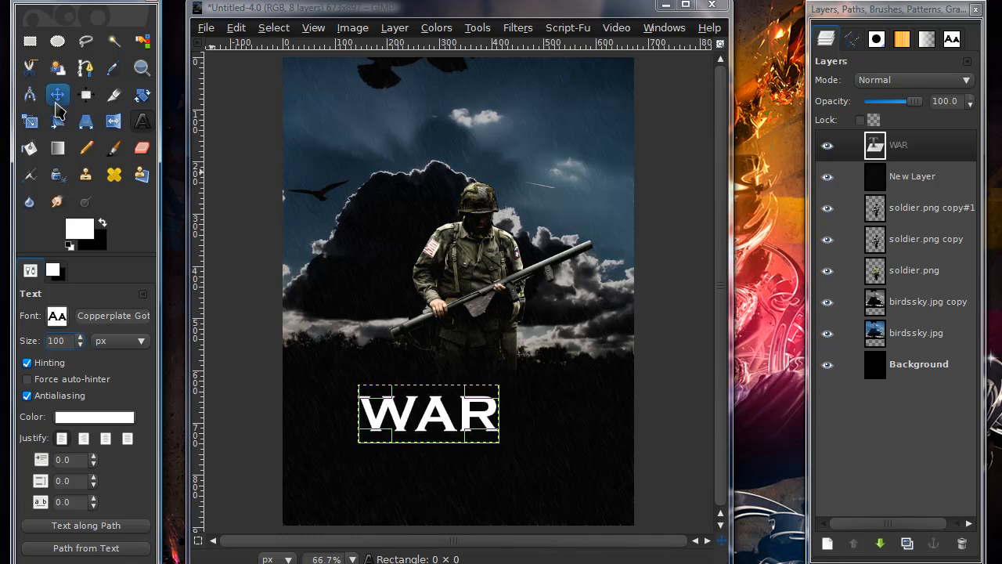